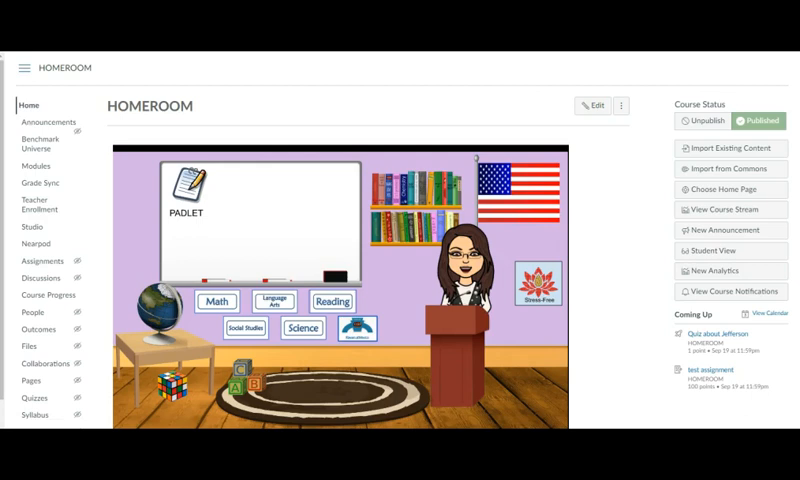
pyautogui.moveTo(40, 166)
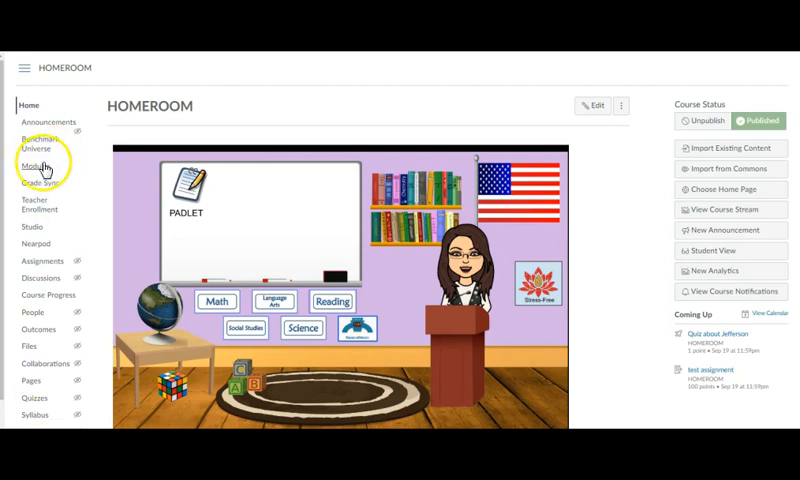
# Go to the Modules list of the HOMEROOM course.
pyautogui.click(36, 166)
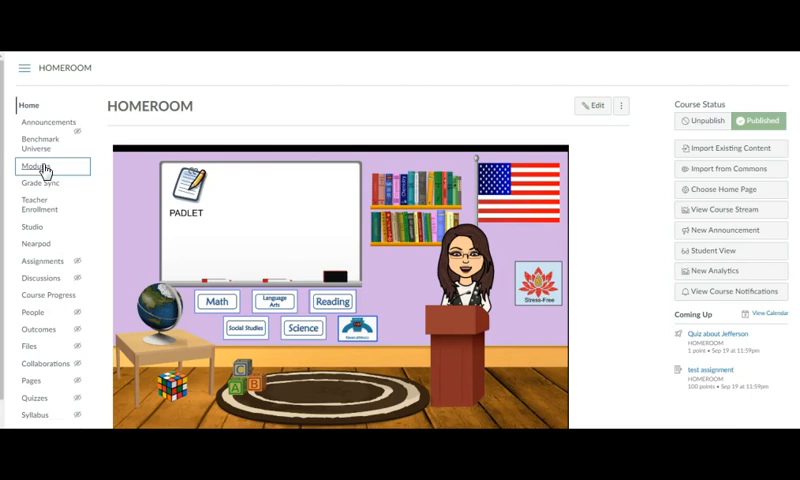
# Expand the Keystone Submission module to show Parts 1 through 4.
pyautogui.click(38, 168)
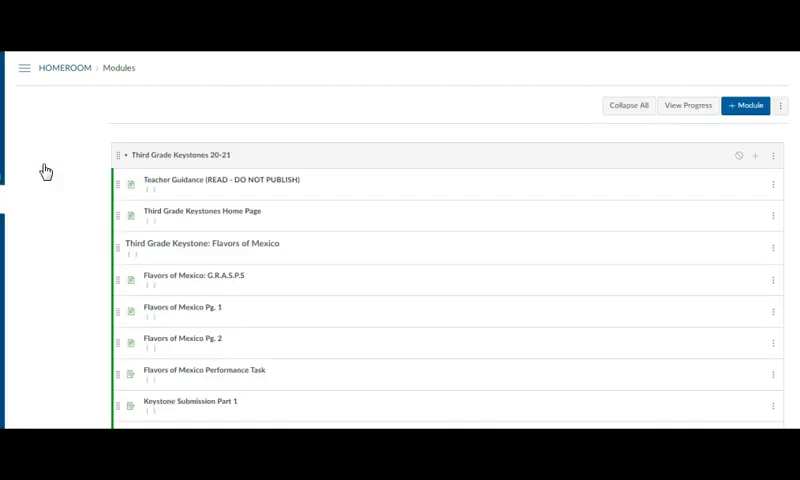
pyautogui.moveTo(324, 152)
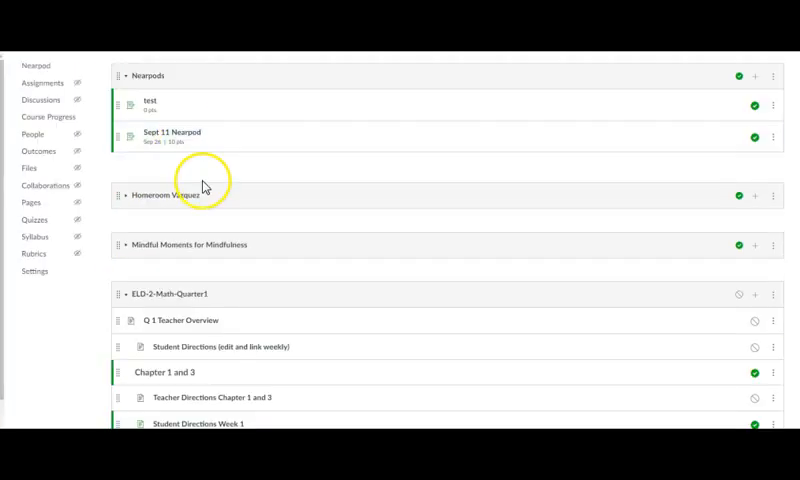
pyautogui.scroll(3)
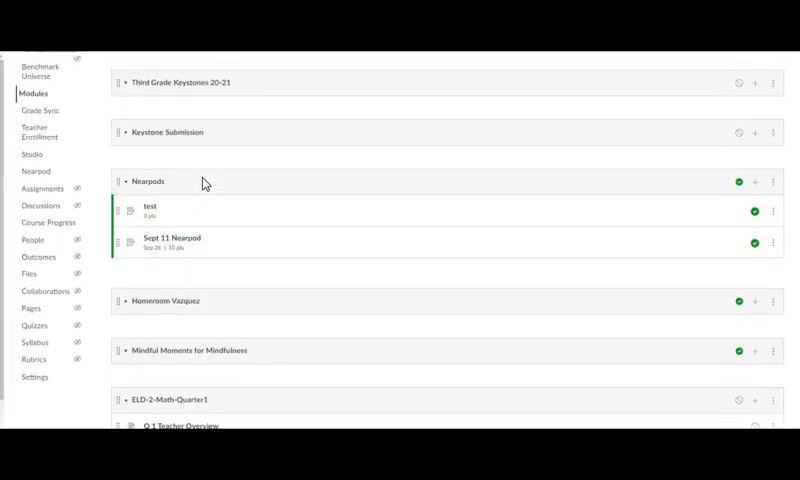
pyautogui.scroll(3)
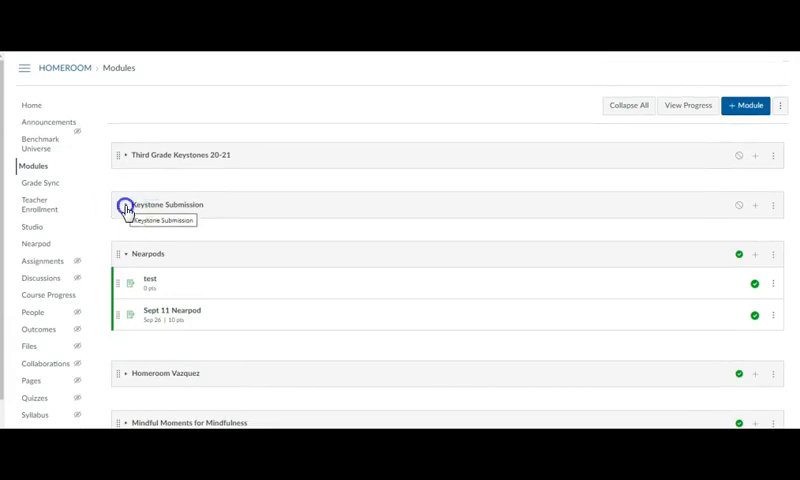
pyautogui.click(124, 204)
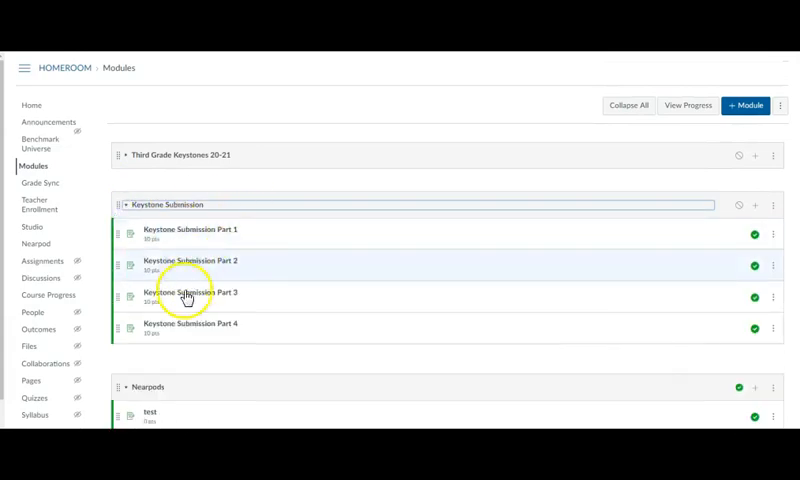
pyautogui.moveTo(236, 340)
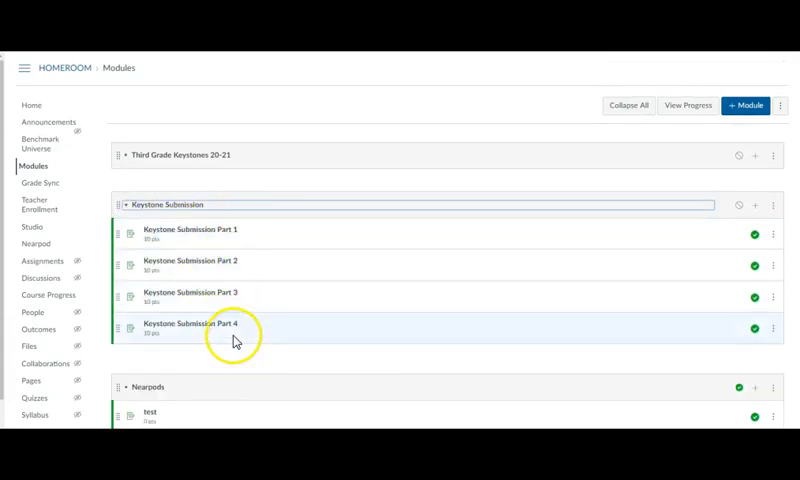
pyautogui.moveTo(256, 240)
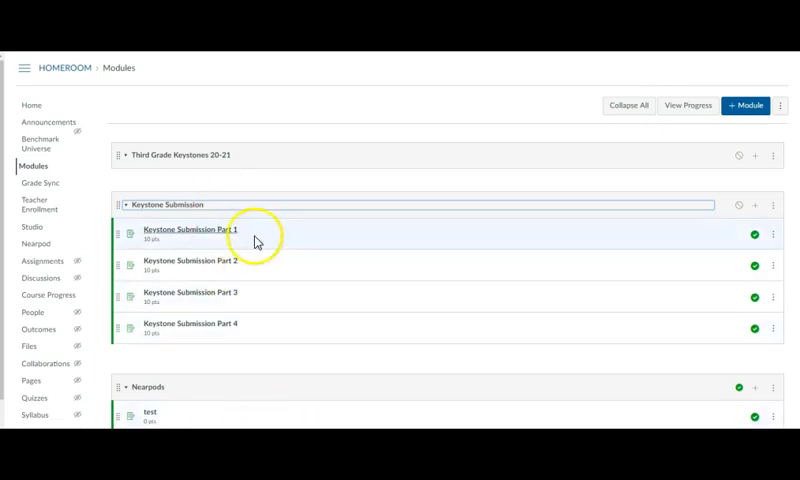
pyautogui.moveTo(192, 304)
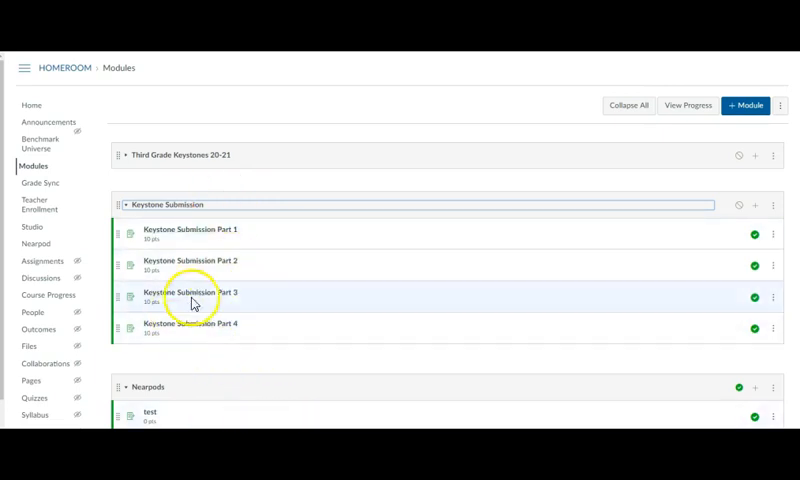
pyautogui.moveTo(220, 304)
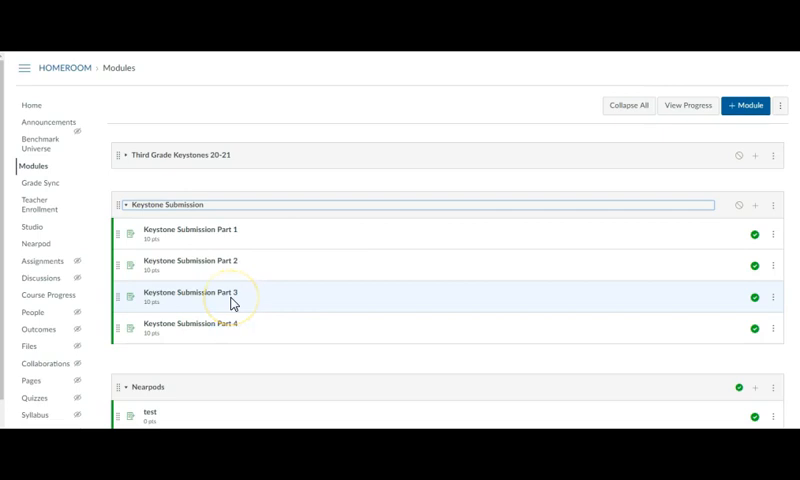
pyautogui.moveTo(232, 304)
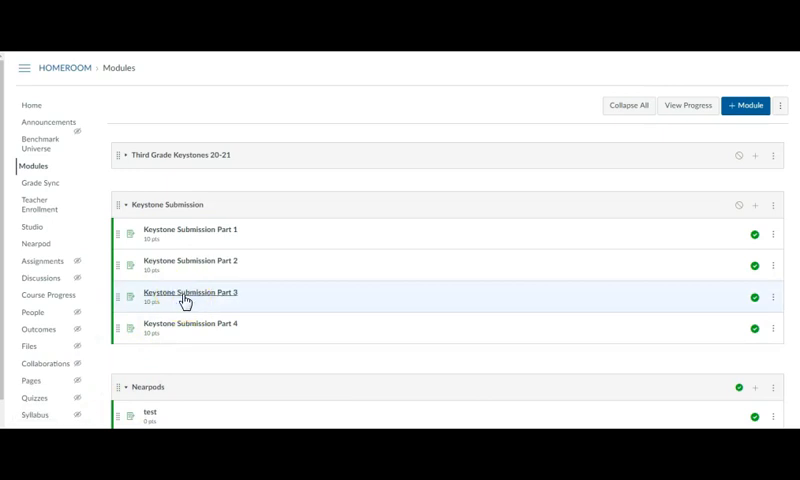
# Review Keystone Submission Part 3: 10 points, text entry box, instructions to the end.
pyautogui.click(188, 292)
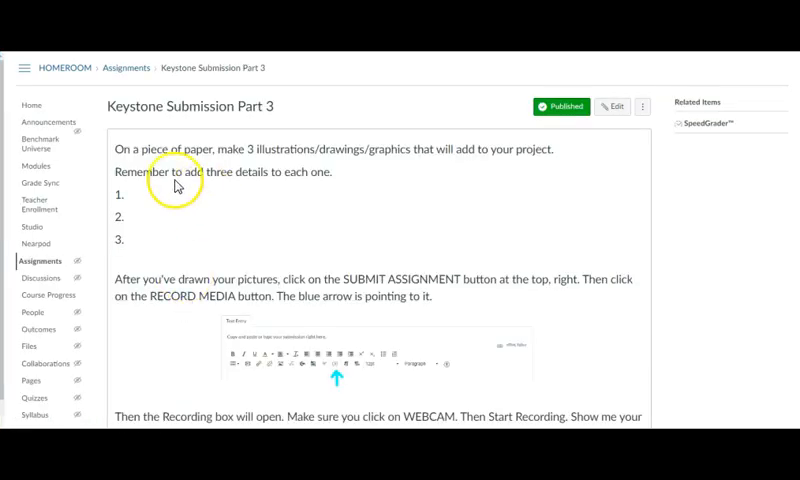
pyautogui.moveTo(344, 250)
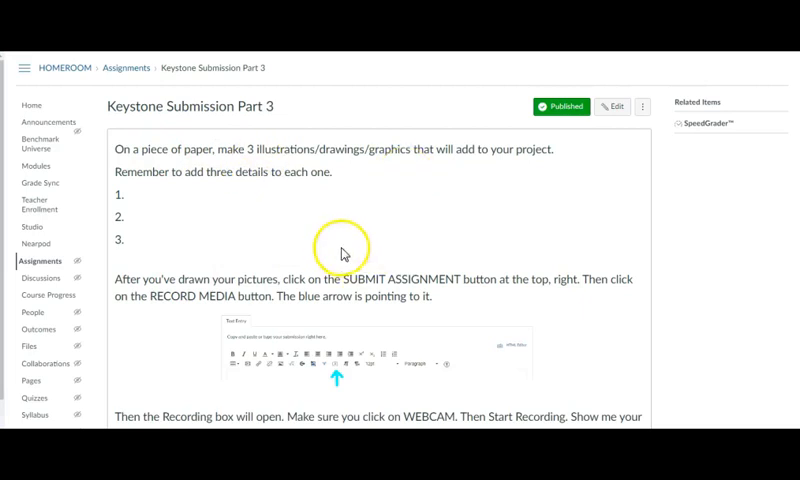
pyautogui.moveTo(290, 160)
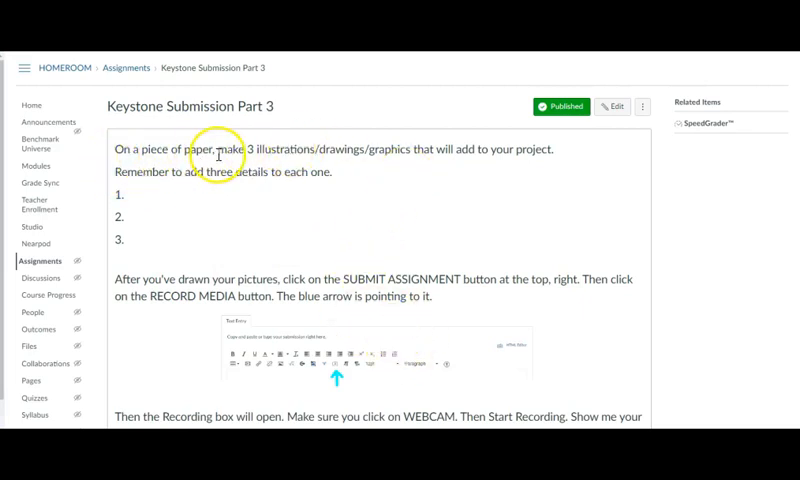
pyautogui.moveTo(380, 152)
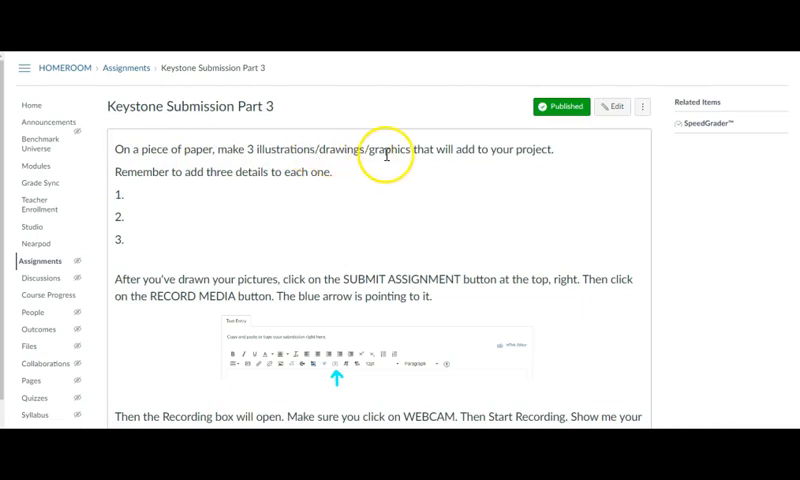
pyautogui.moveTo(202, 188)
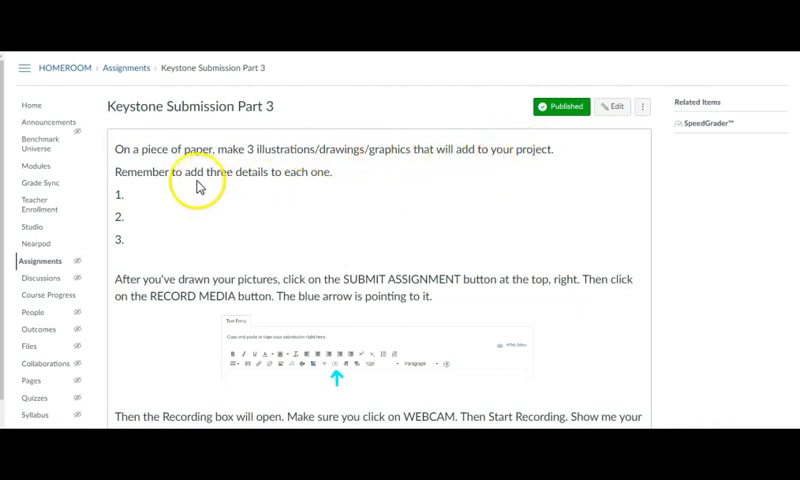
pyautogui.moveTo(308, 190)
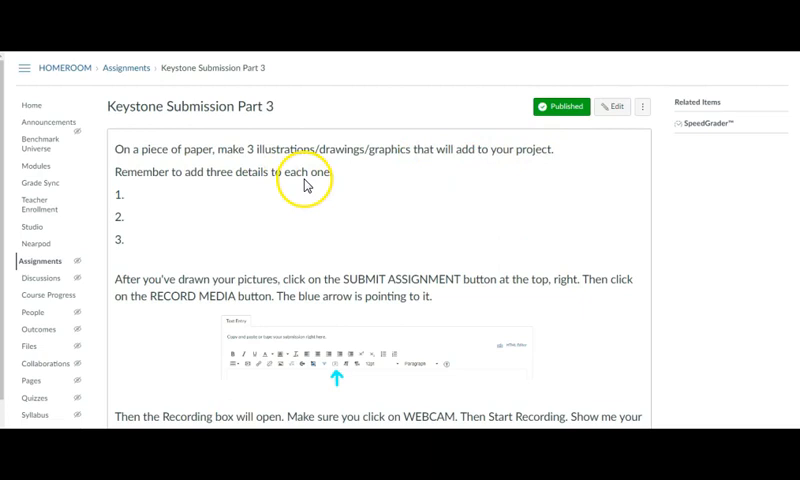
pyautogui.moveTo(308, 296)
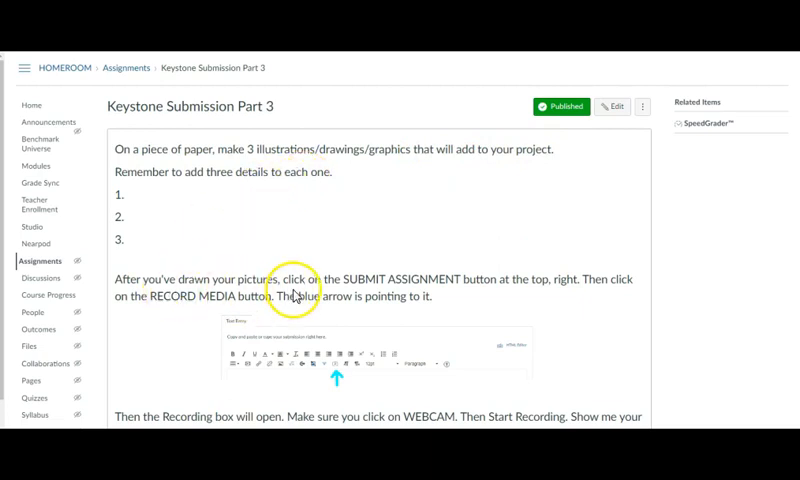
pyautogui.moveTo(318, 292)
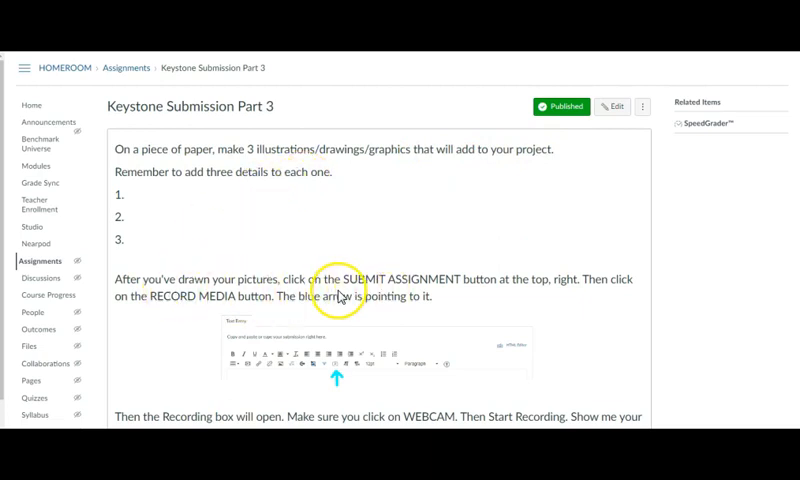
pyautogui.moveTo(620, 84)
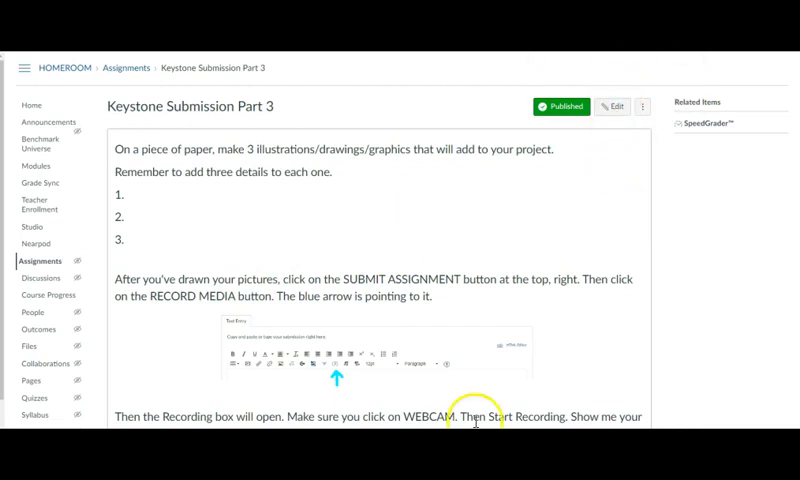
pyautogui.scroll(-3)
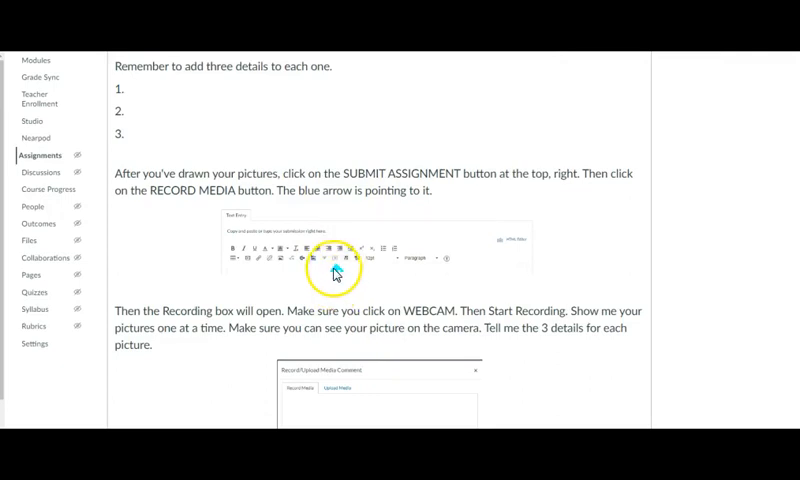
pyautogui.scroll(-3)
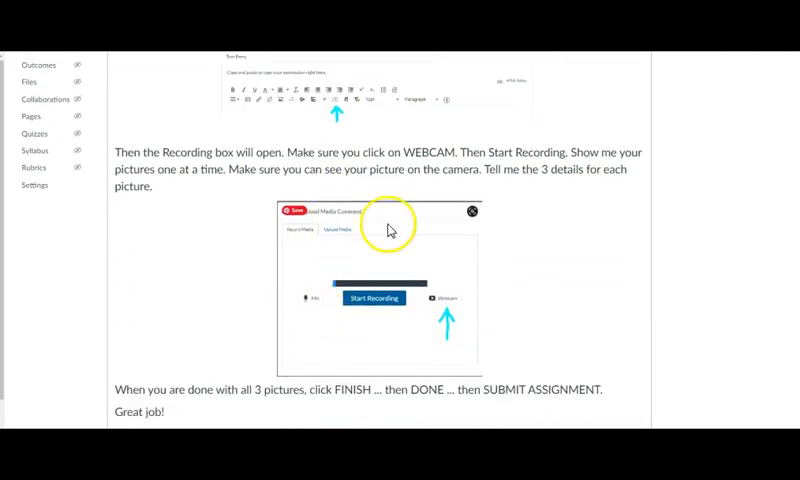
pyautogui.moveTo(426, 322)
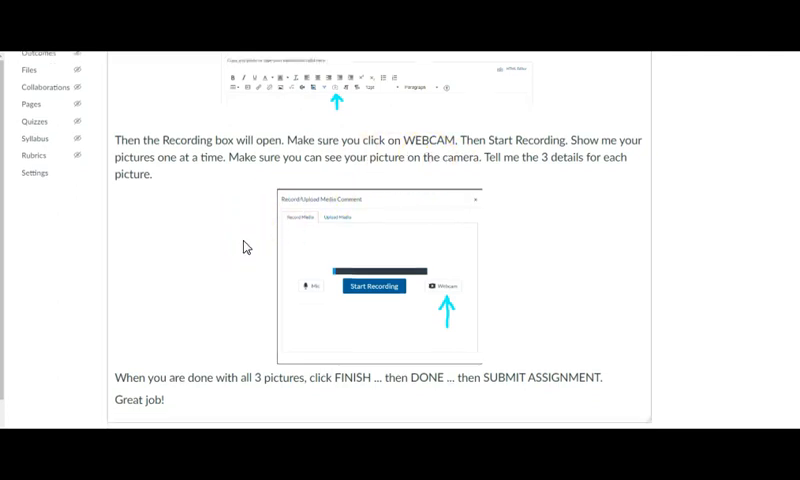
pyautogui.scroll(-3)
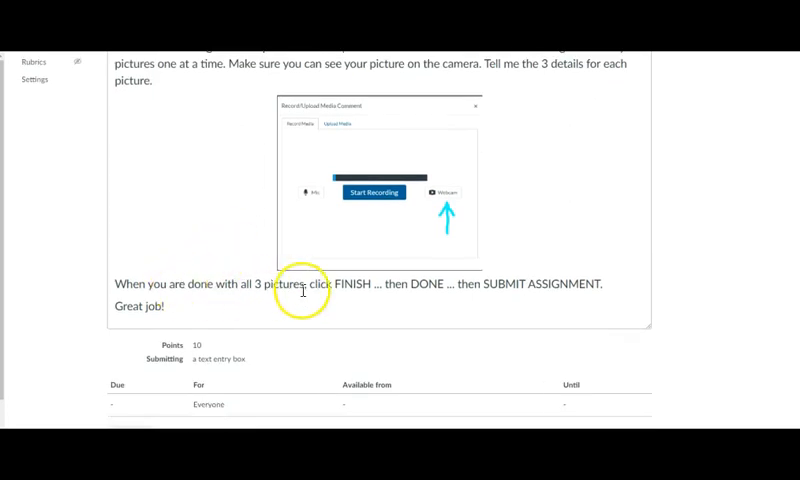
pyautogui.moveTo(420, 292)
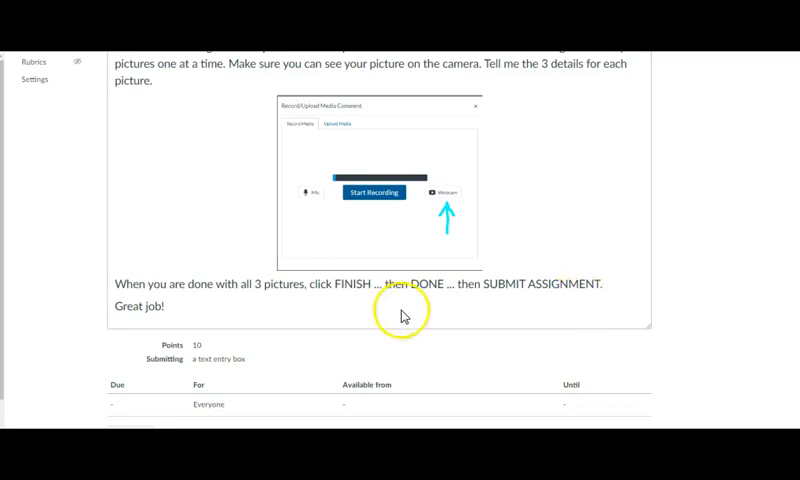
pyautogui.moveTo(402, 314)
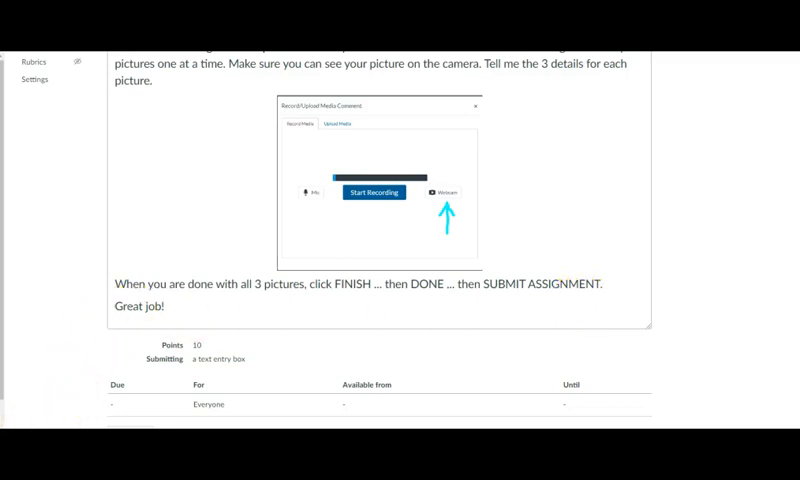
pyautogui.moveTo(192, 332)
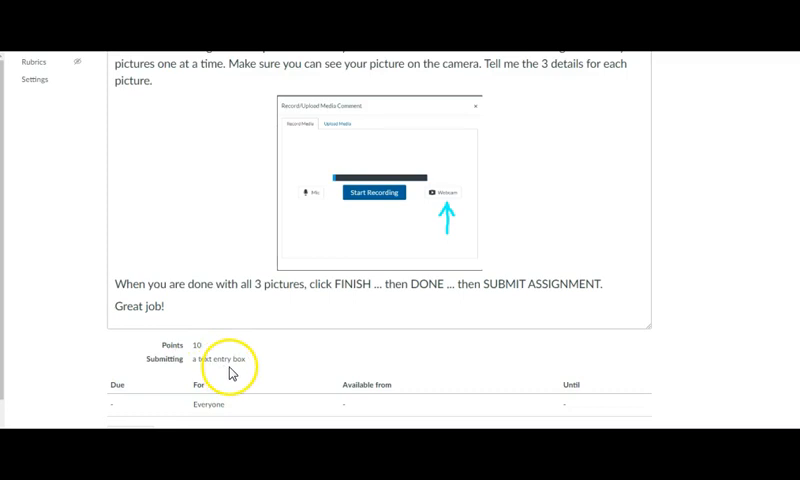
pyautogui.moveTo(214, 356)
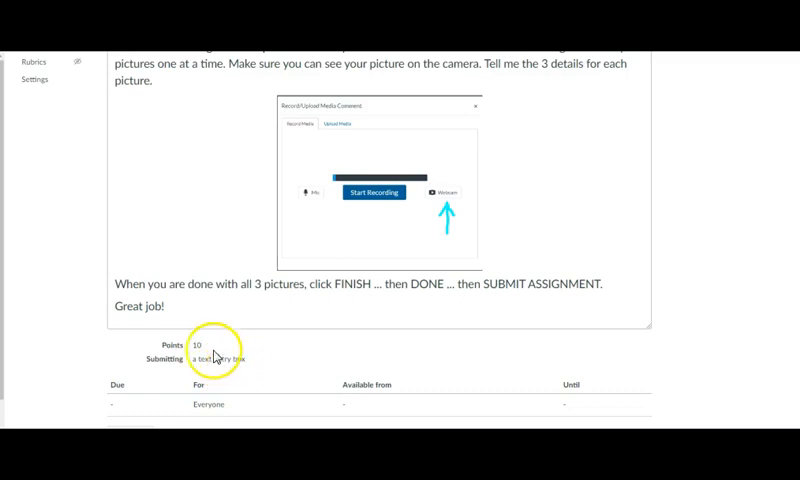
# Switch the HOMEROOM course into Student View from the home page.
pyautogui.scroll(3)
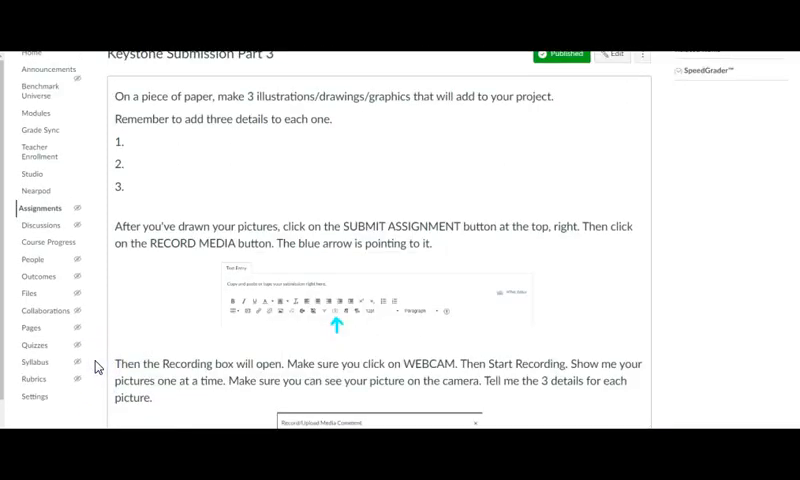
pyautogui.scroll(3)
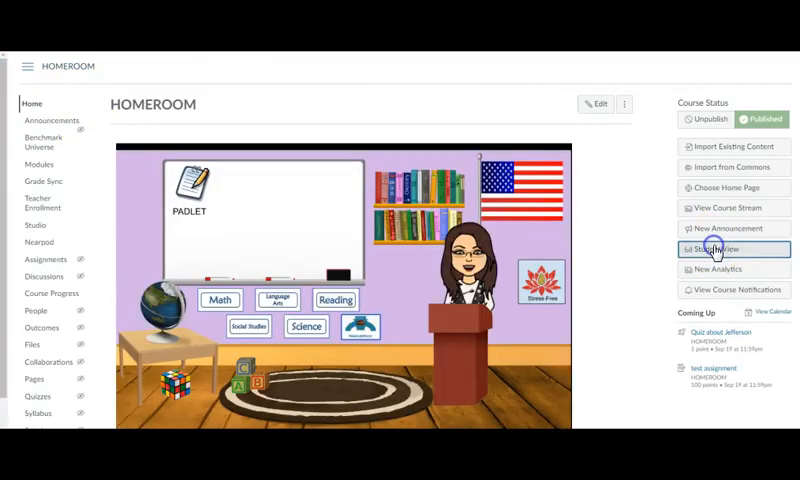
pyautogui.click(716, 250)
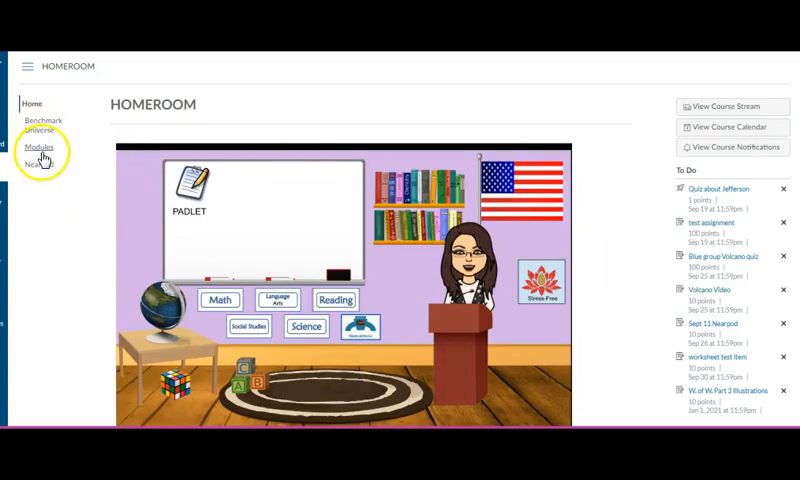
# As a student, start a submission for Keystone Submission Part 3 via Modules.
pyautogui.click(40, 148)
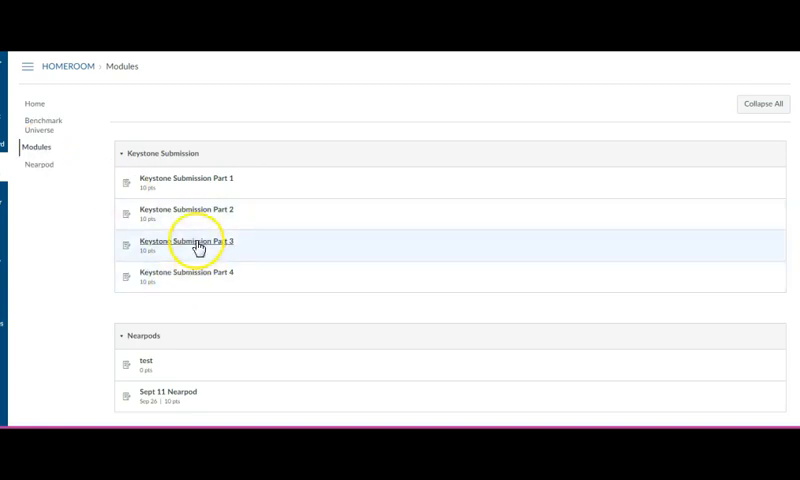
pyautogui.click(184, 242)
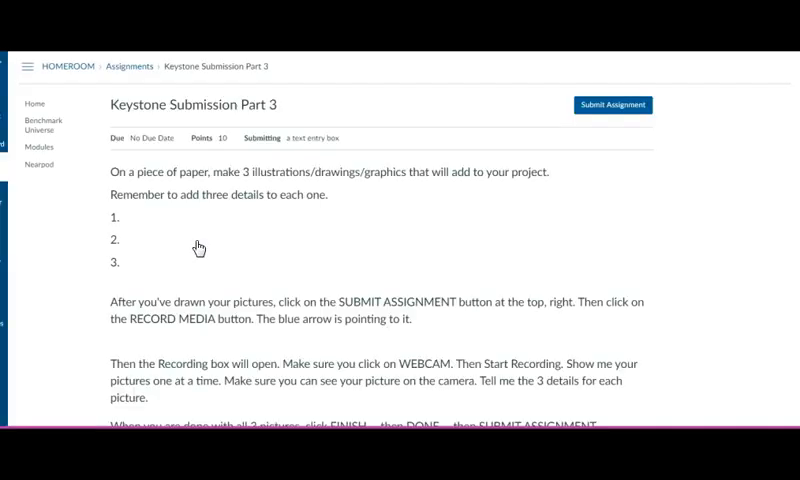
pyautogui.click(612, 104)
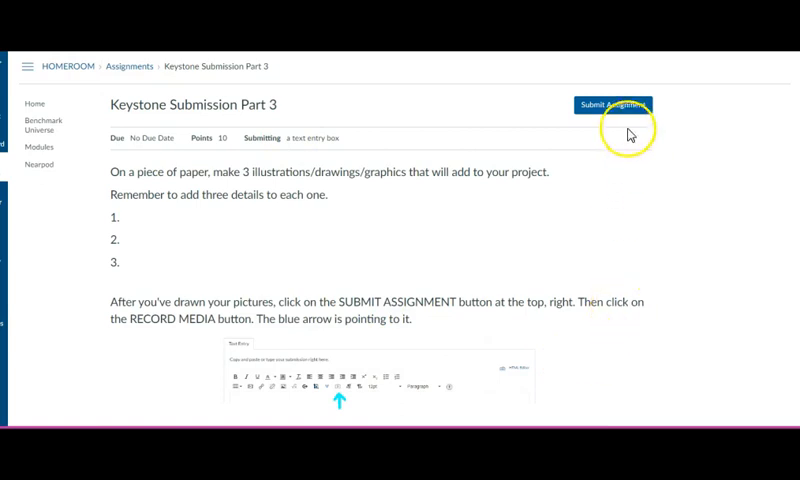
# Enter 'type answers' in the submission box and make it large bold text.
pyautogui.scroll(-3)
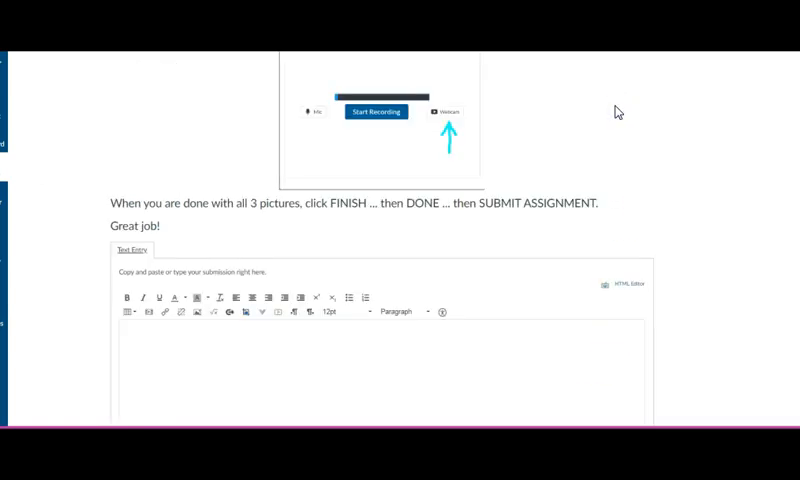
pyautogui.click(340, 354)
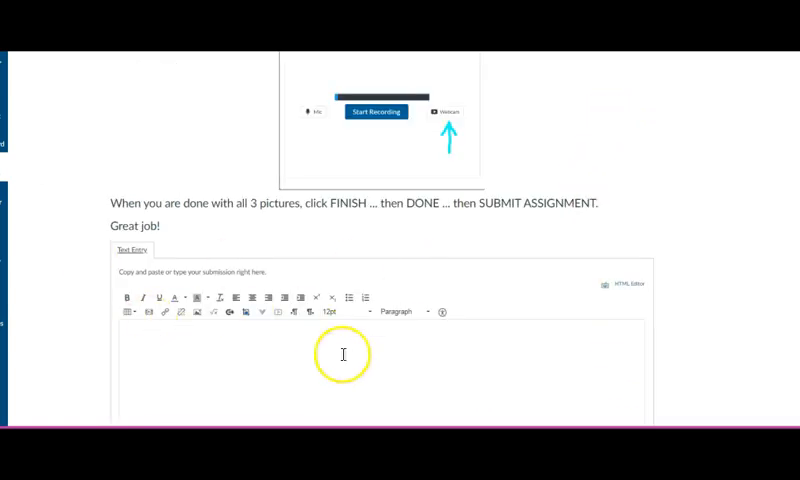
pyautogui.scroll(-3)
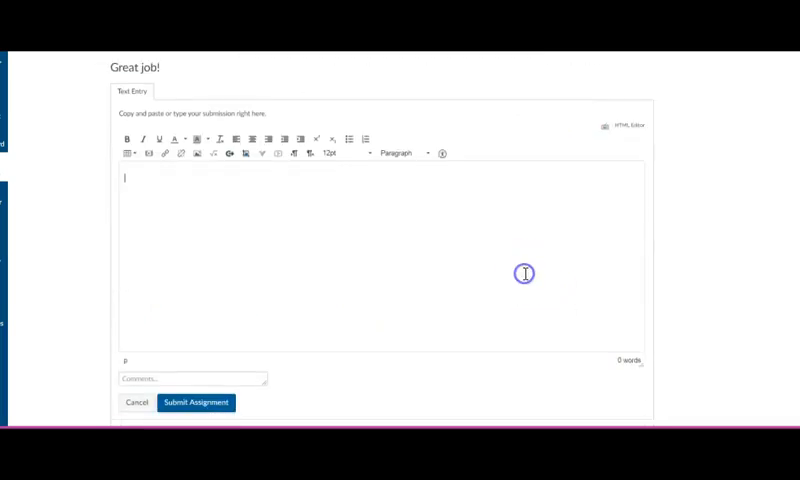
pyautogui.write('type')
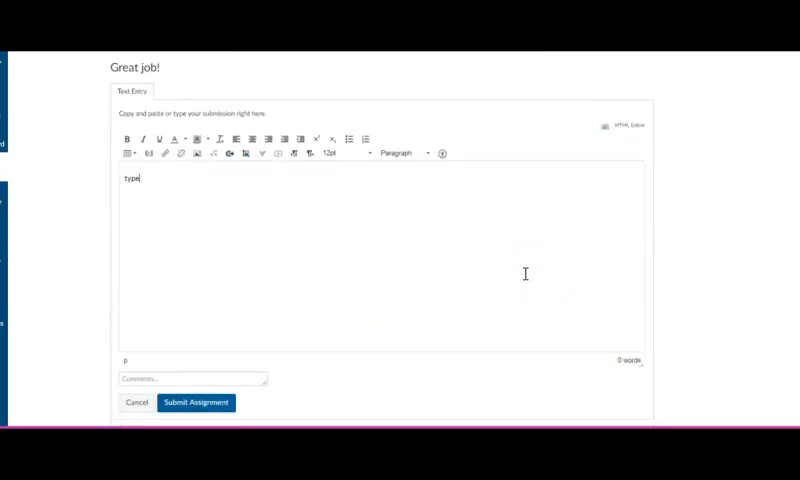
pyautogui.write('answers')
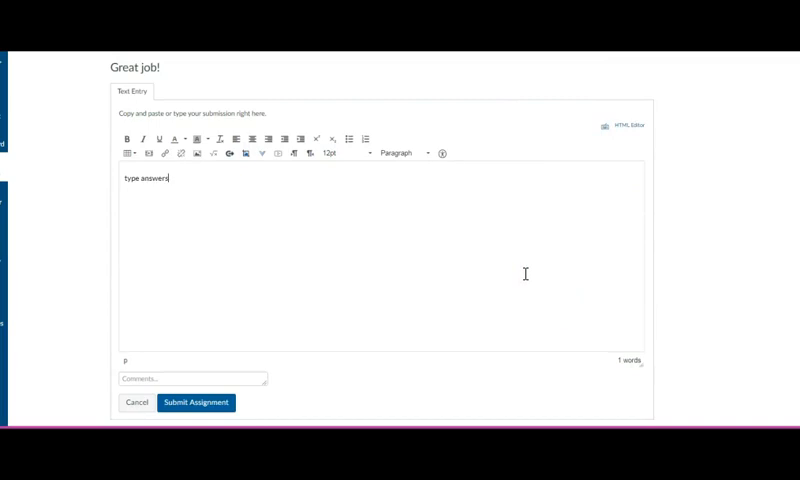
pyautogui.doubleClick(148, 180)
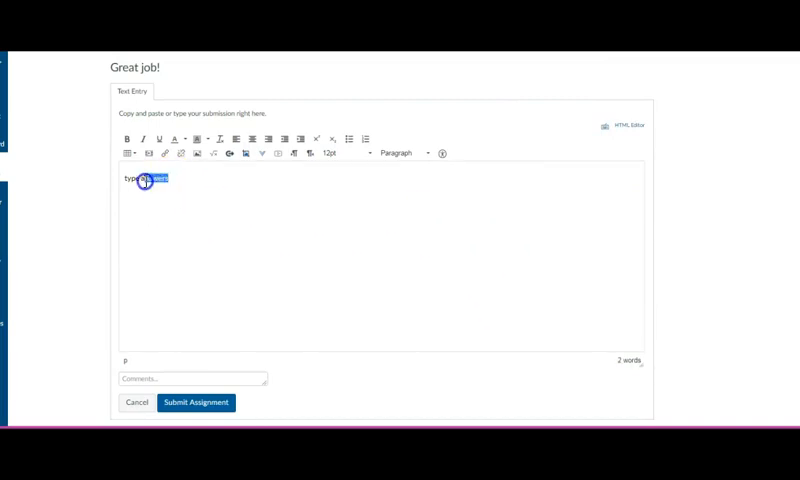
pyautogui.click(124, 140)
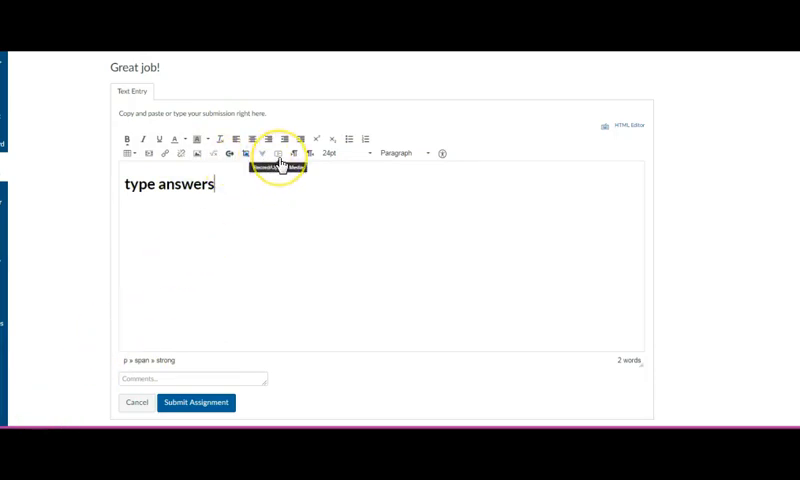
pyautogui.moveTo(280, 152)
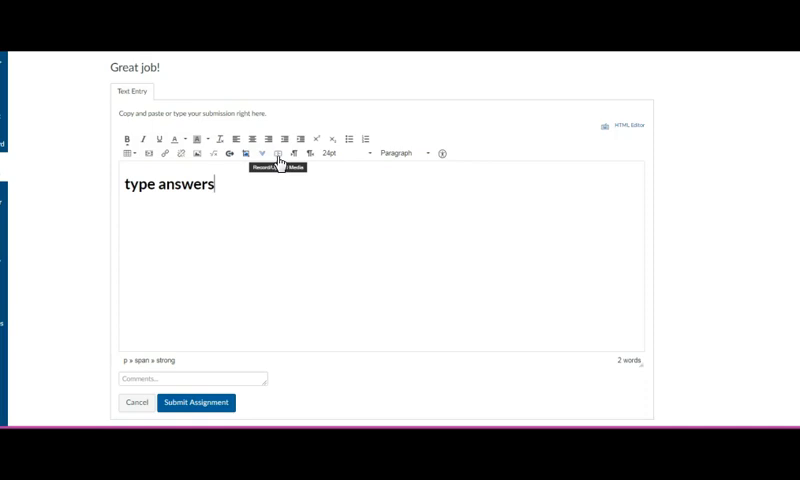
# Record a webcam video of the first illustration and save it into the submission.
pyautogui.click(280, 152)
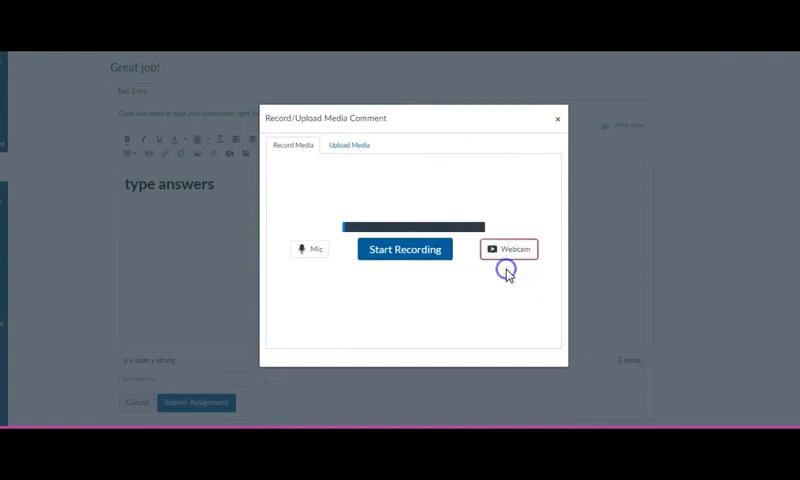
pyautogui.click(508, 250)
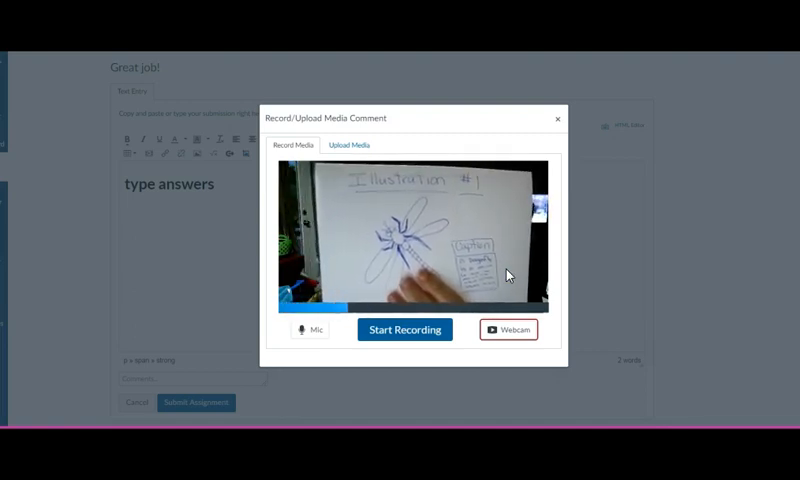
pyautogui.click(404, 328)
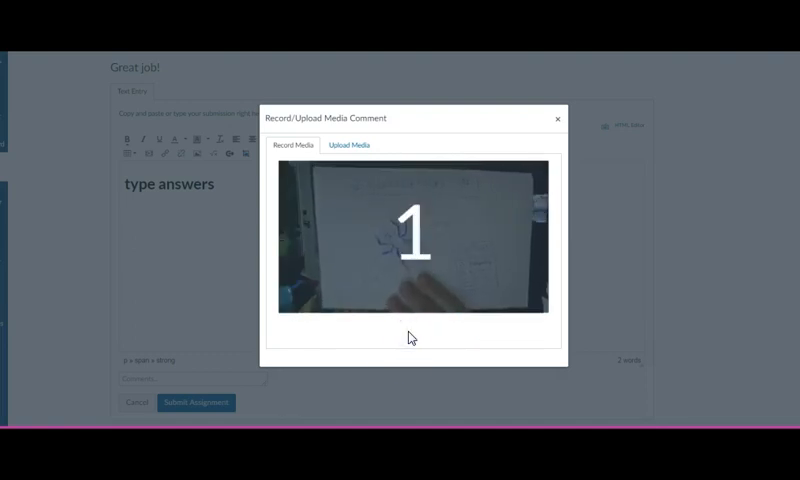
pyautogui.click(412, 328)
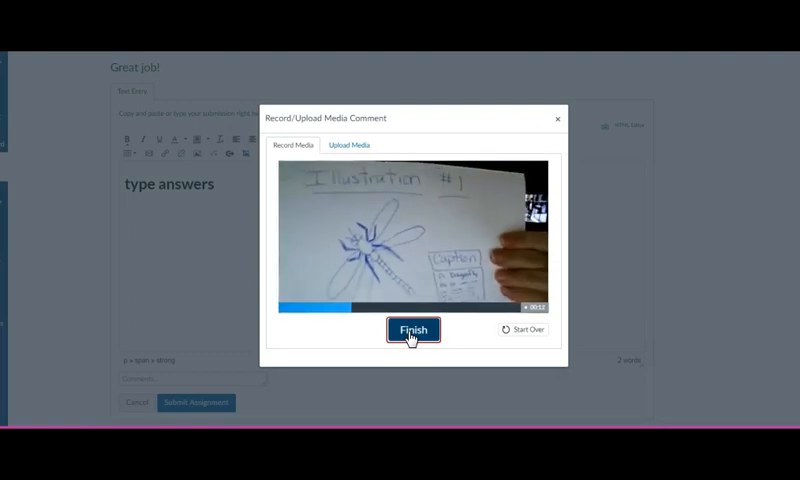
pyautogui.click(412, 328)
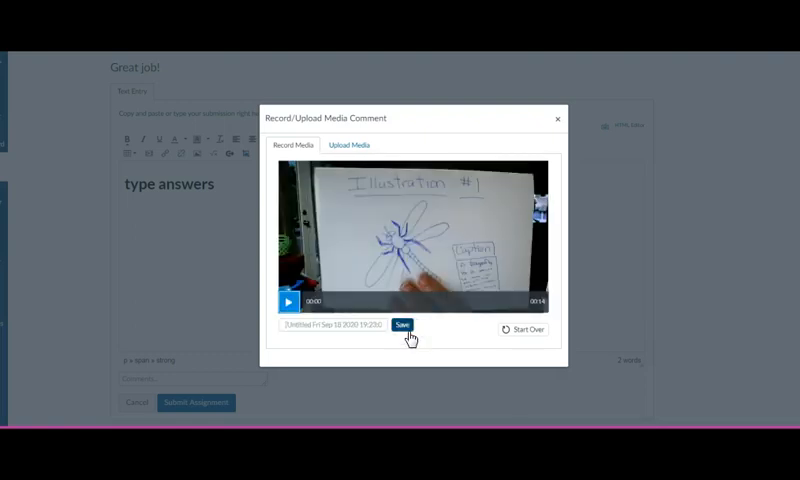
pyautogui.click(400, 324)
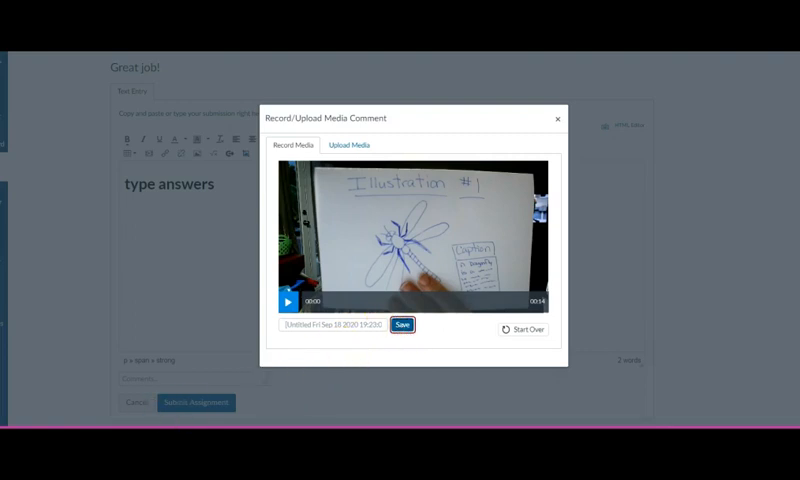
pyautogui.click(402, 324)
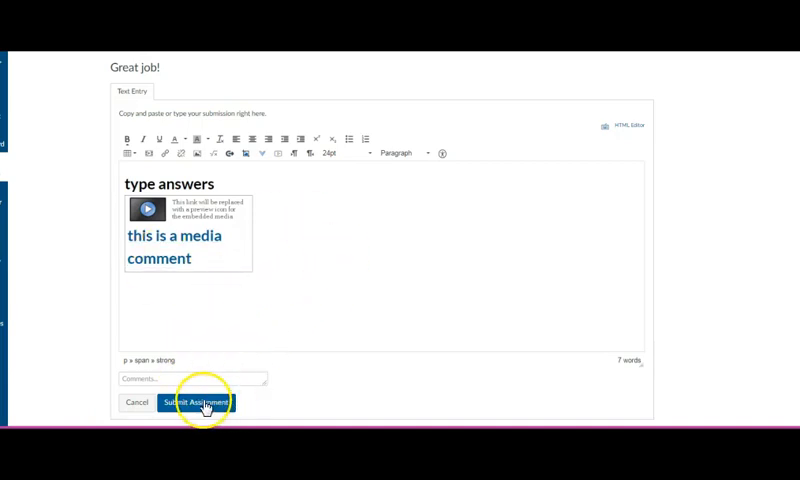
# Submit the text-and-video answer for Keystone Submission Part 3.
pyautogui.click(190, 400)
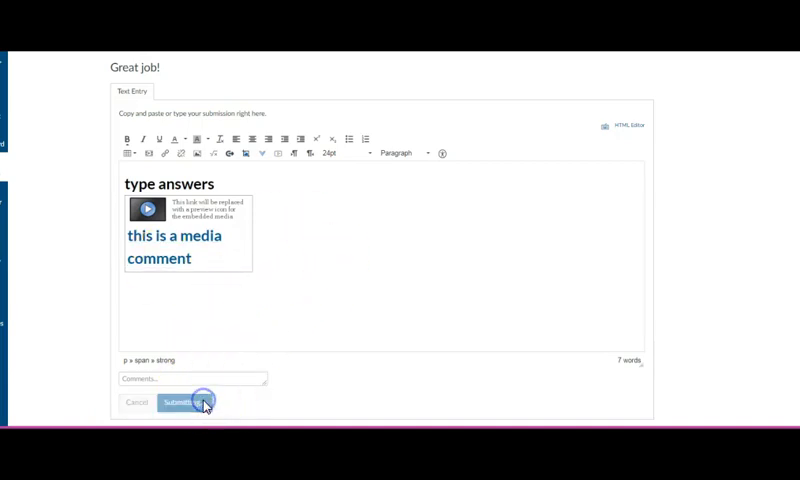
pyautogui.click(184, 402)
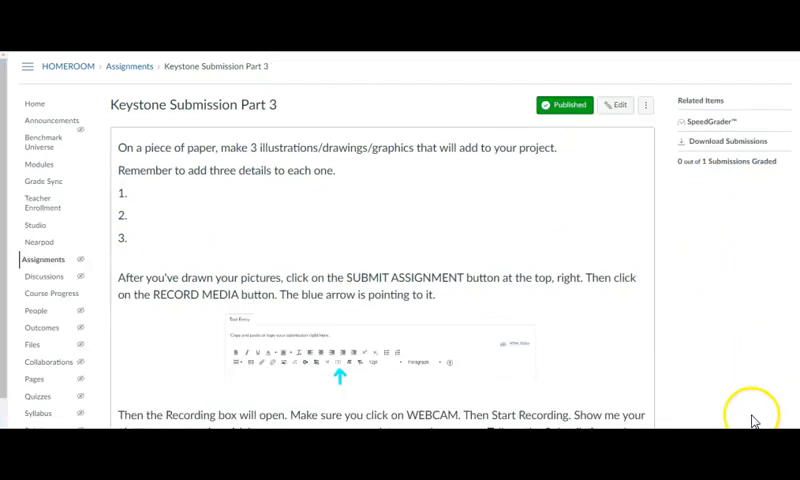
pyautogui.moveTo(706, 120)
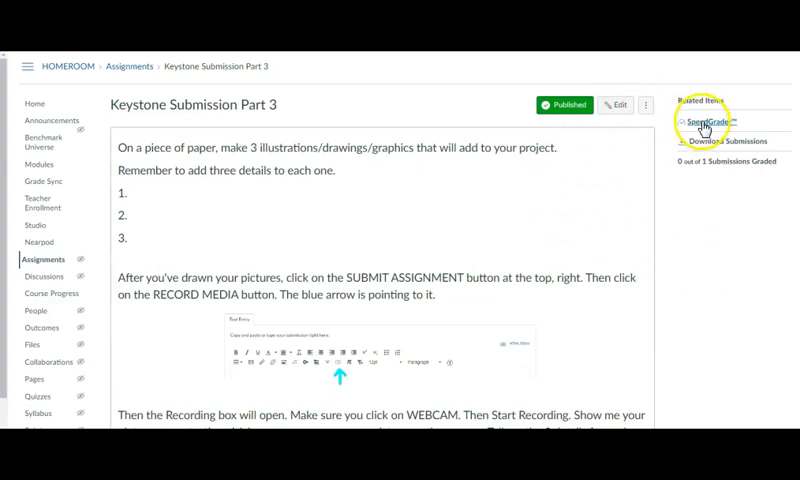
# Launch SpeedGrader for Keystone Submission Part 3 from the teacher's assignment page.
pyautogui.click(704, 120)
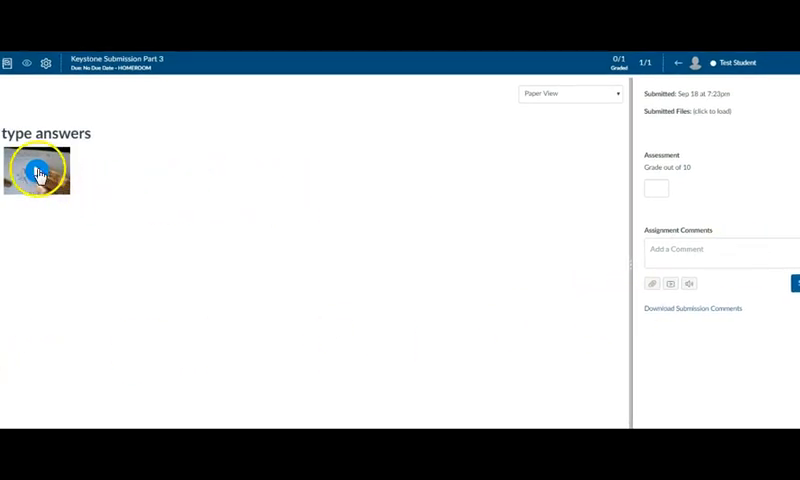
# Watch the student's video and post a comment that only one was done and 2 more are needed.
pyautogui.click(38, 170)
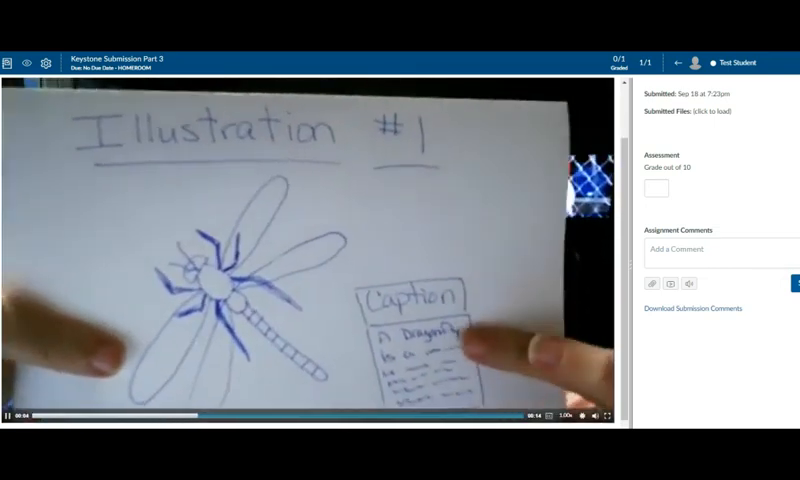
pyautogui.click(220, 316)
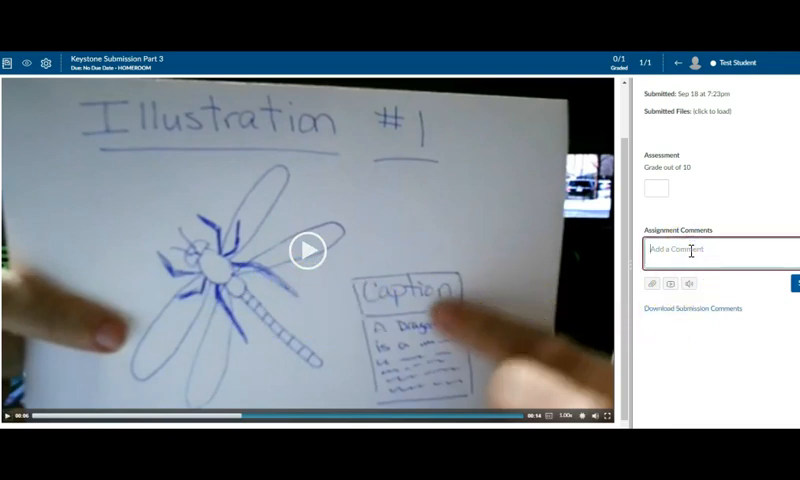
pyautogui.write('That d')
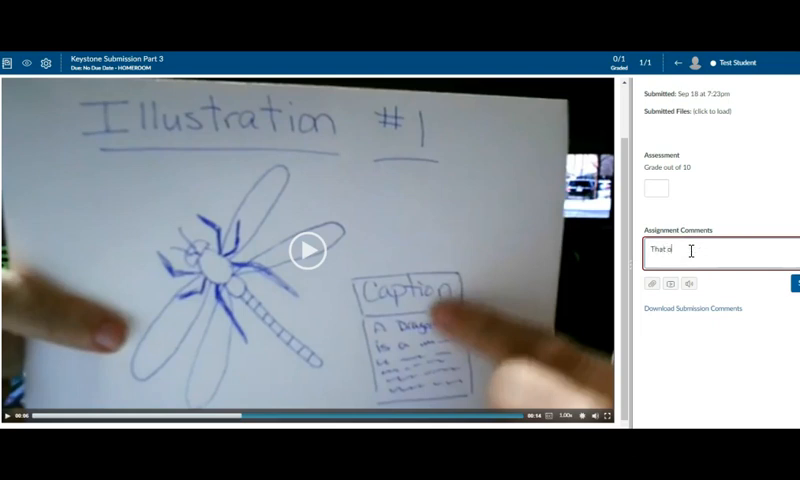
pyautogui.write('was only 1. You still nee')
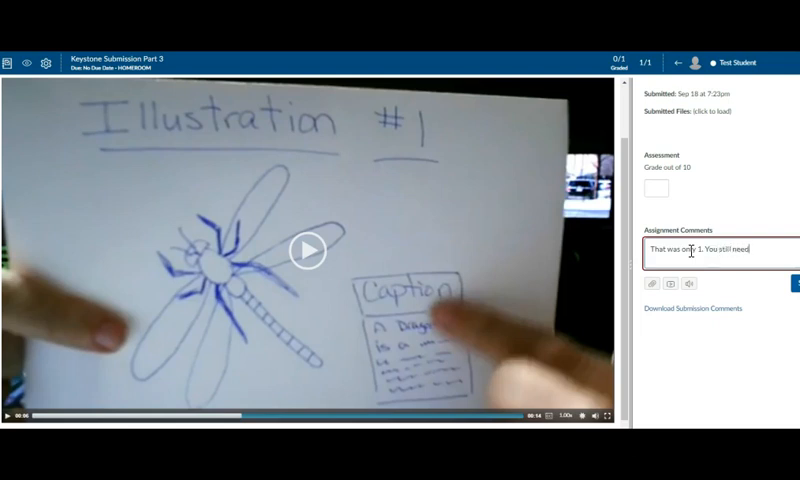
pyautogui.write('2 more.')
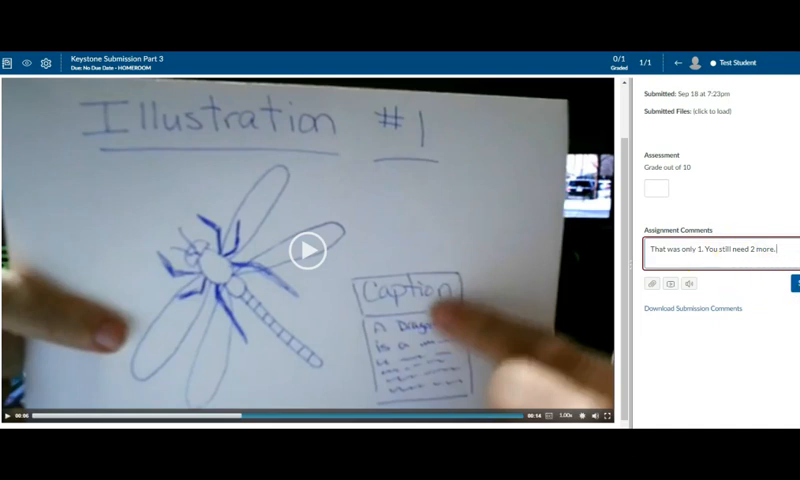
pyautogui.click(792, 288)
pyautogui.write('3')
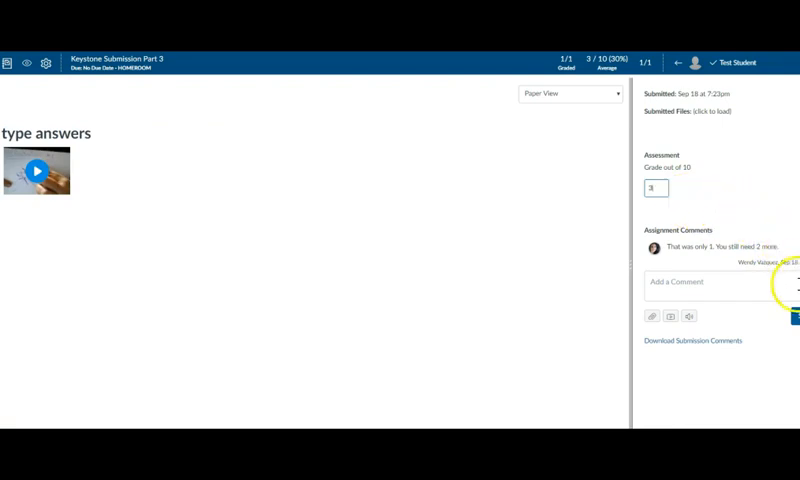
pyautogui.moveTo(768, 130)
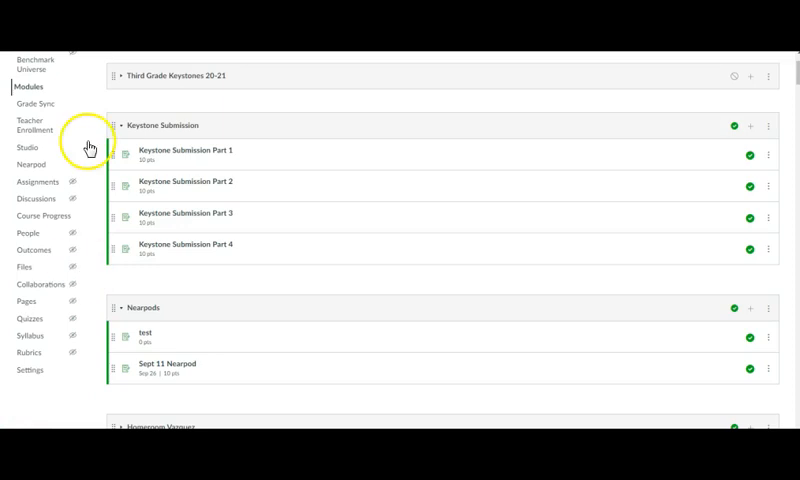
pyautogui.moveTo(760, 132)
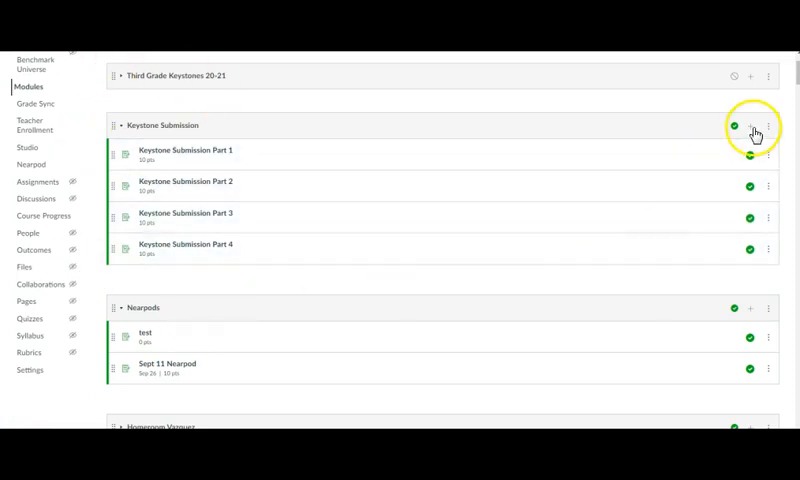
# Add a new assignment named 'Practice' to the Keystone Submission module.
pyautogui.click(748, 126)
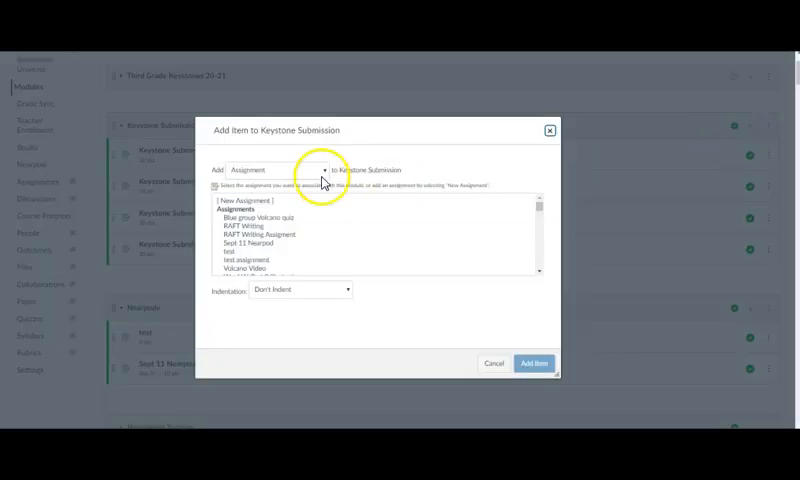
pyautogui.click(244, 200)
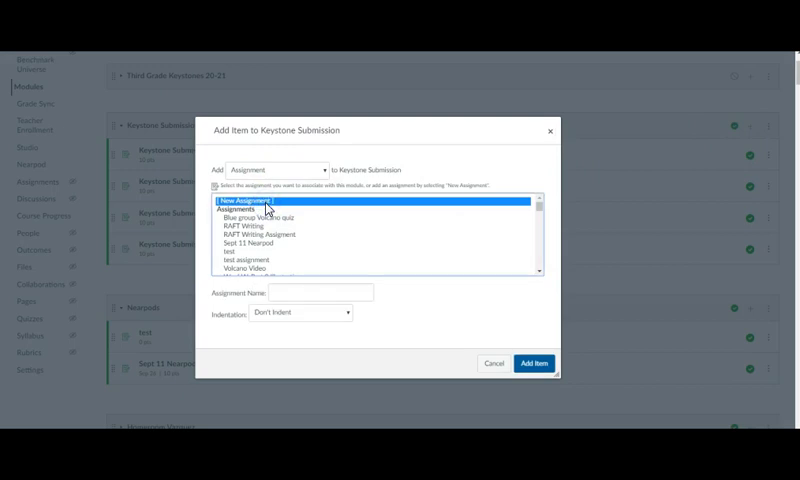
pyautogui.click(260, 200)
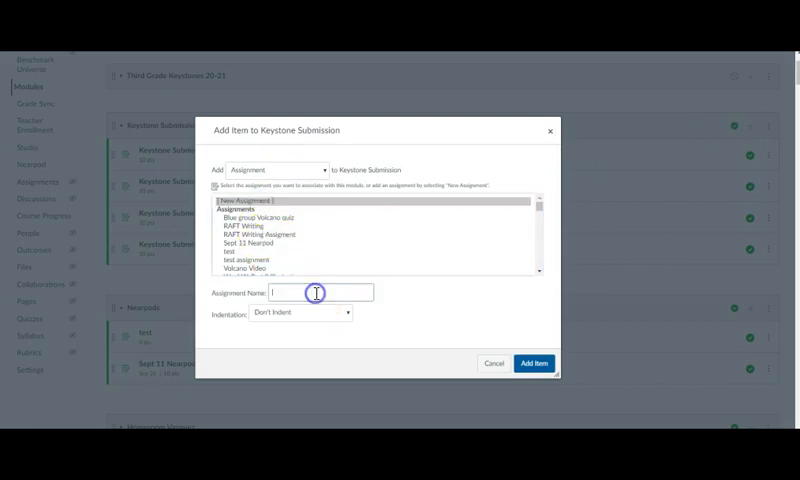
pyautogui.write('Practice')
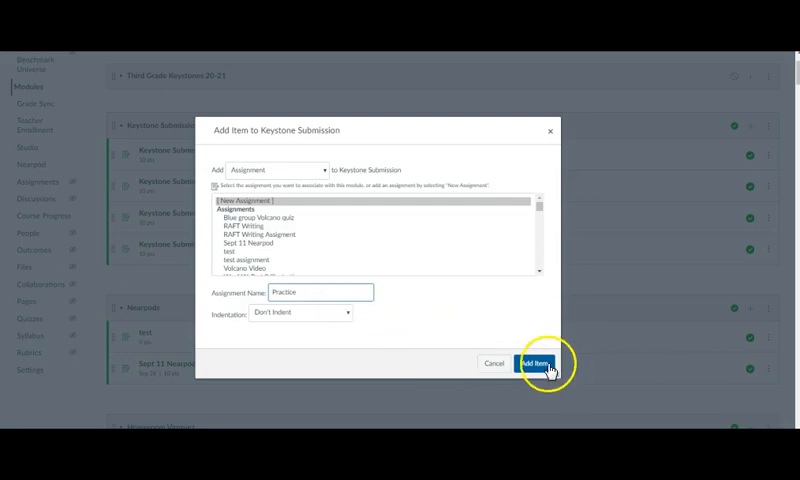
pyautogui.click(534, 364)
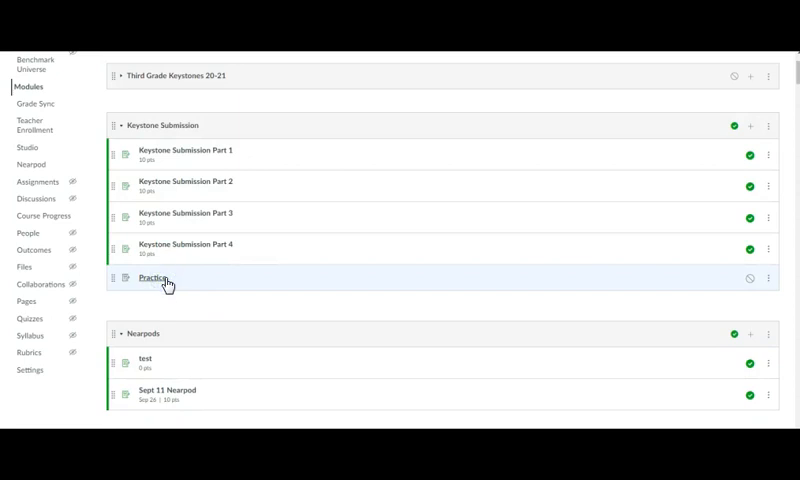
# Bring the Practice assignment into edit mode to change its submission settings.
pyautogui.click(154, 280)
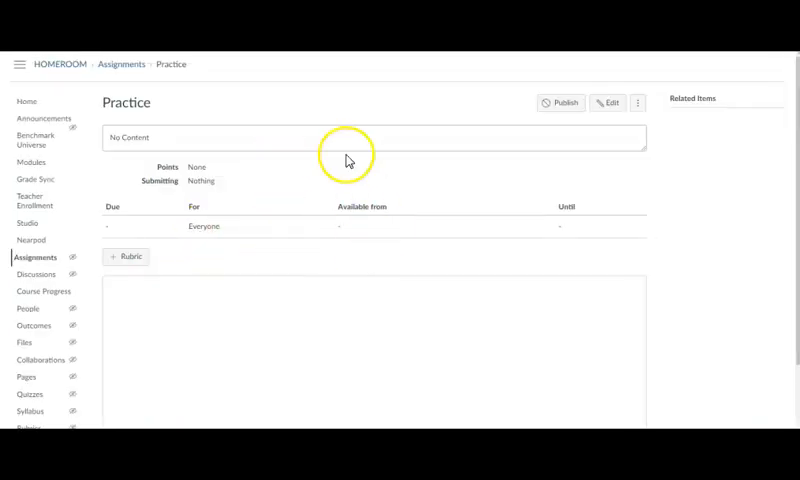
pyautogui.click(608, 104)
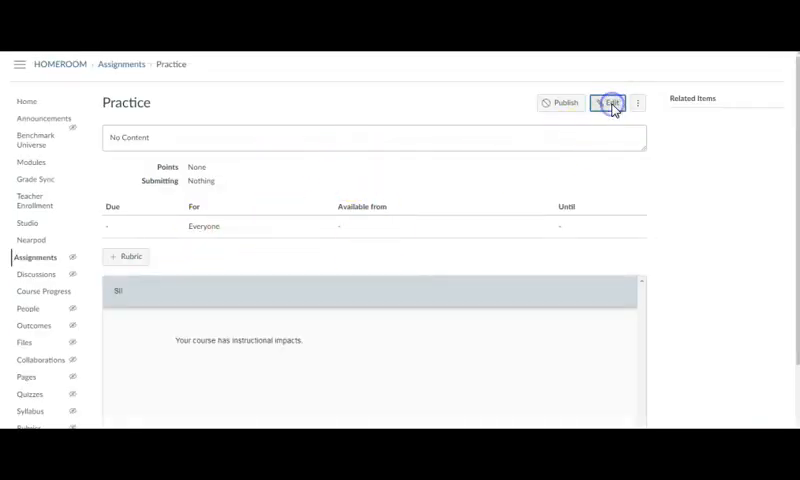
pyautogui.click(610, 104)
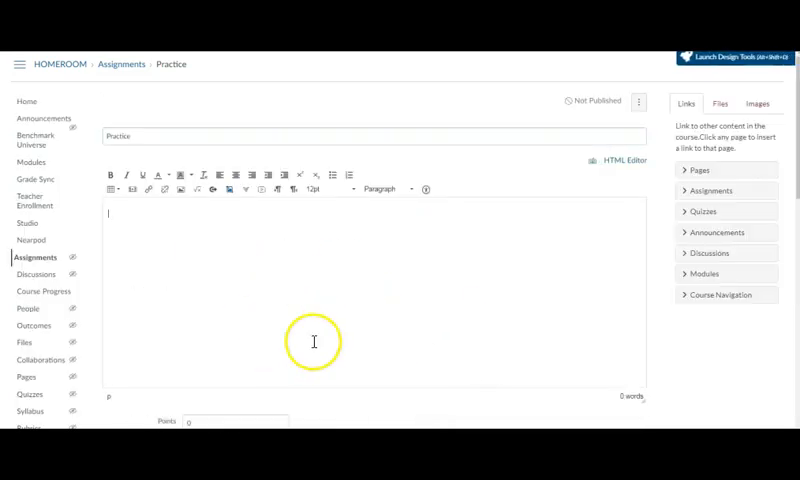
pyautogui.moveTo(488, 256)
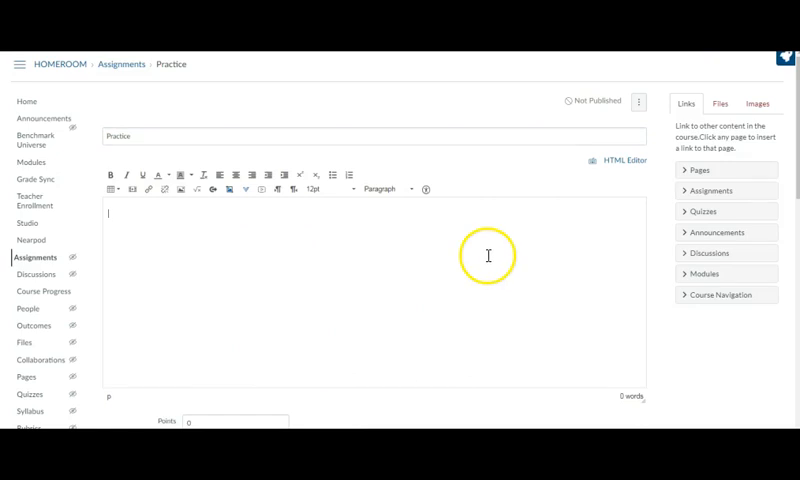
pyautogui.moveTo(488, 256)
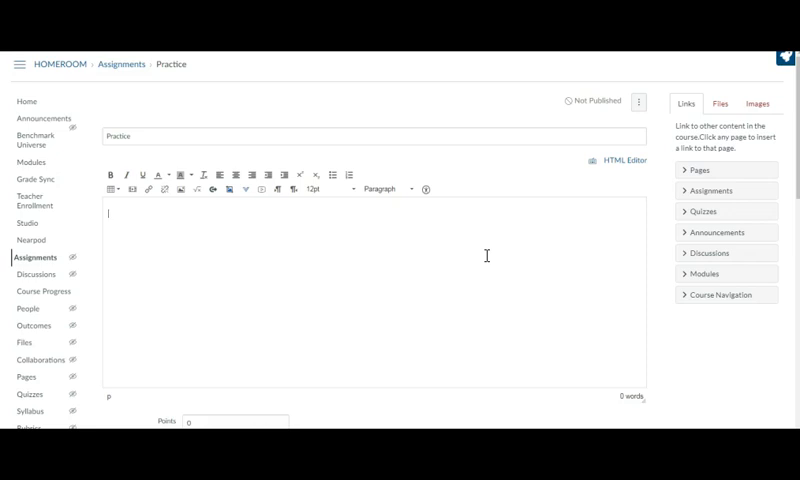
pyautogui.scroll(-3)
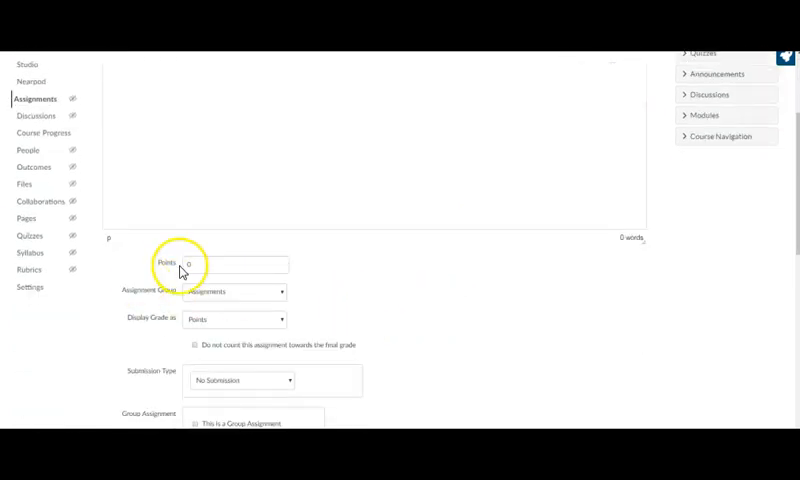
pyautogui.moveTo(432, 304)
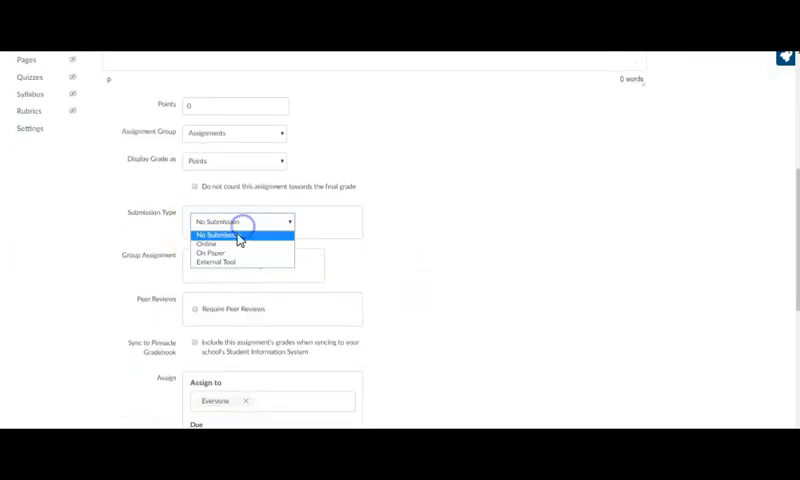
# Set Practice to Online submission with Text Entry allowed and save it.
pyautogui.click(204, 236)
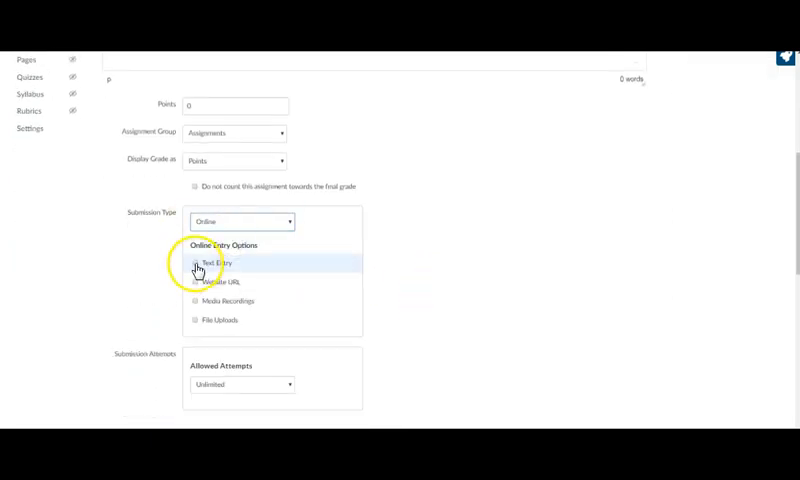
pyautogui.click(194, 262)
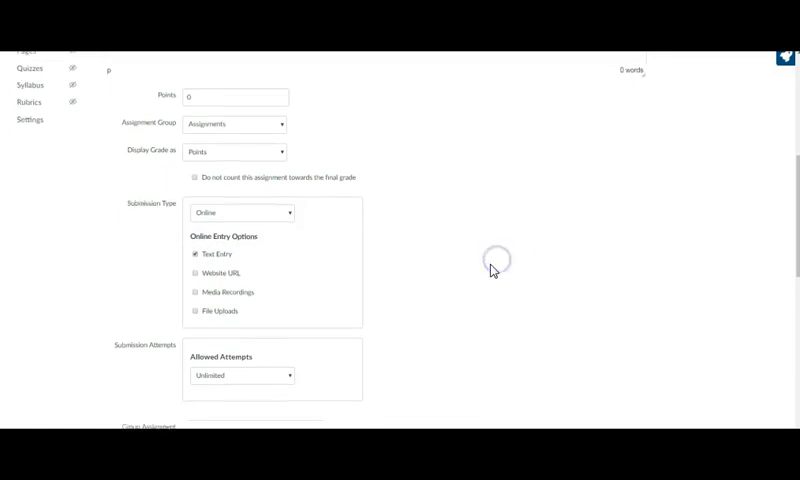
pyautogui.scroll(-3)
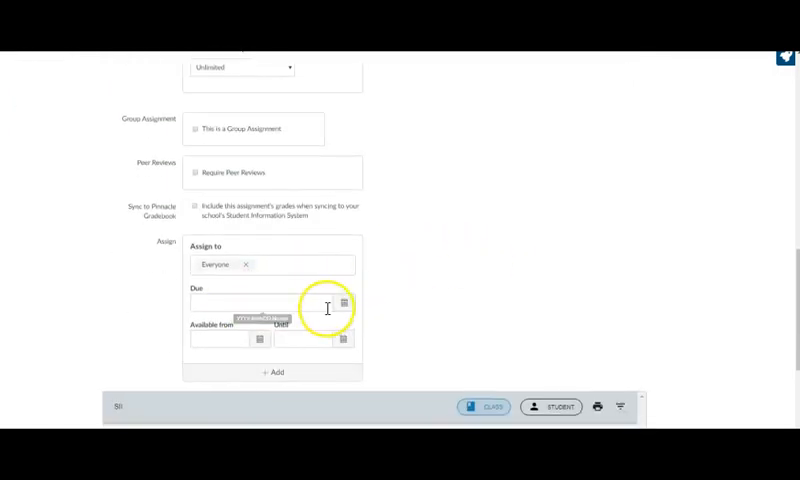
pyautogui.scroll(-3)
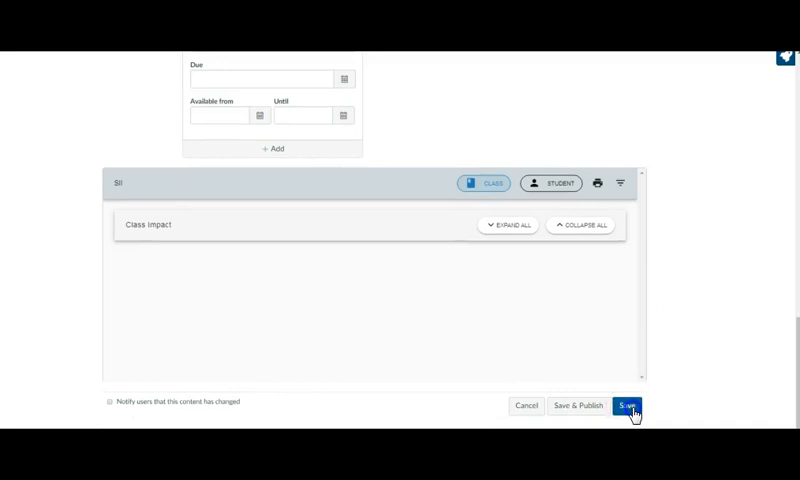
pyautogui.click(628, 404)
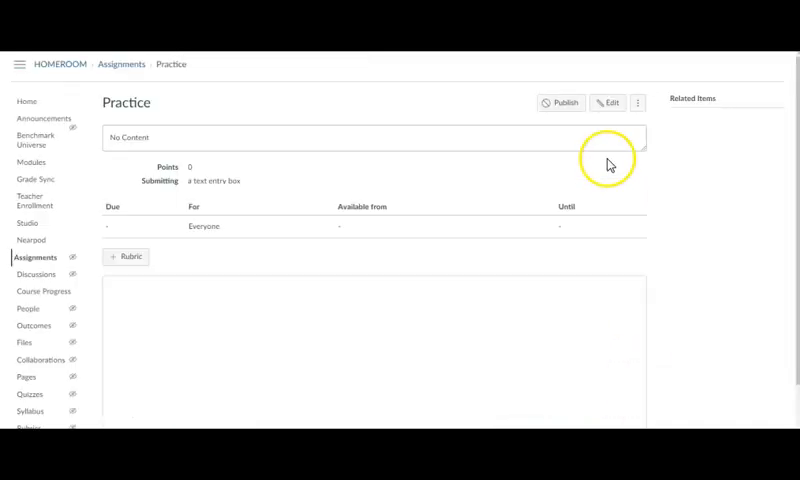